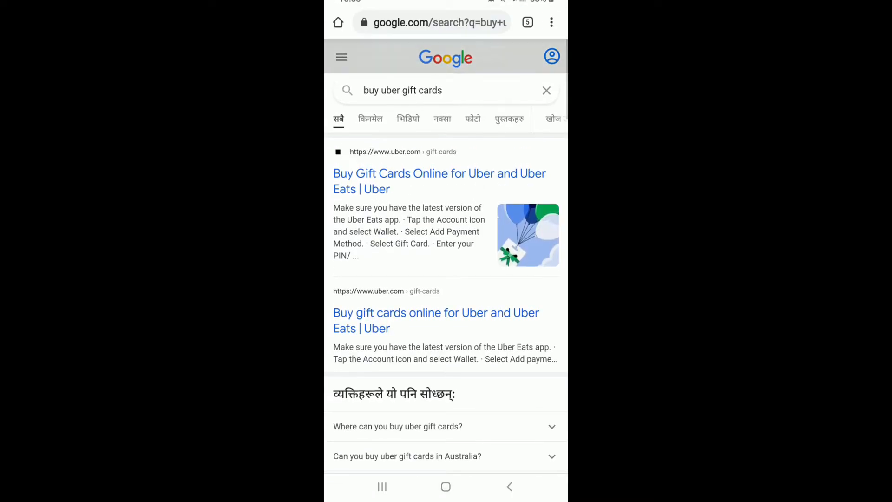
Step: Open the uber.com gift cards page from the search results and dismiss the navigation menu
click(439, 181)
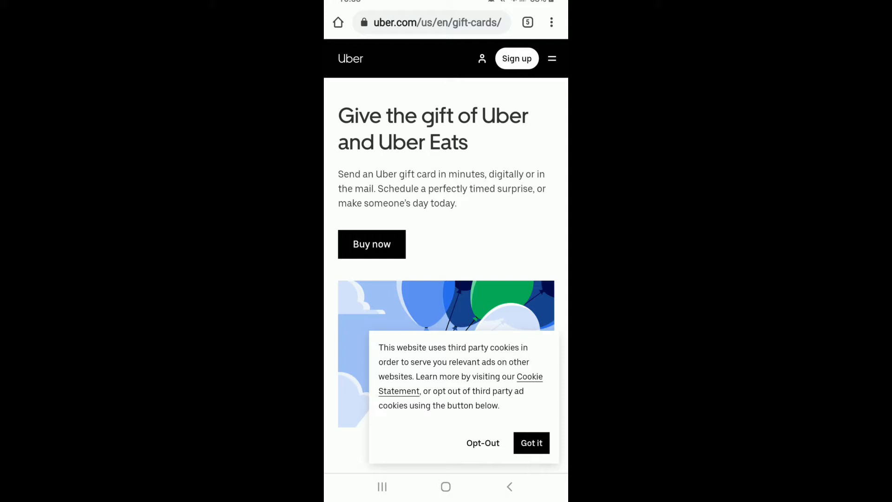
click(551, 58)
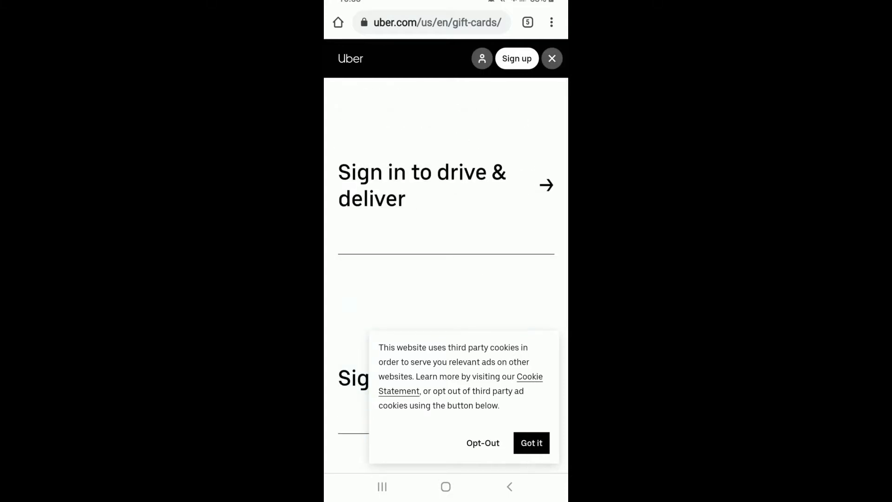
click(530, 443)
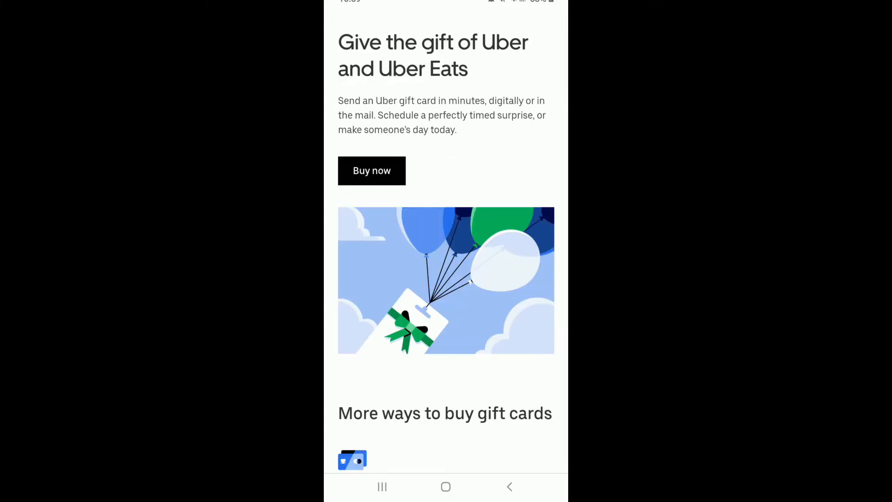
Step: Start a $25 Take a break gift card order and select the recipient name field
click(372, 170)
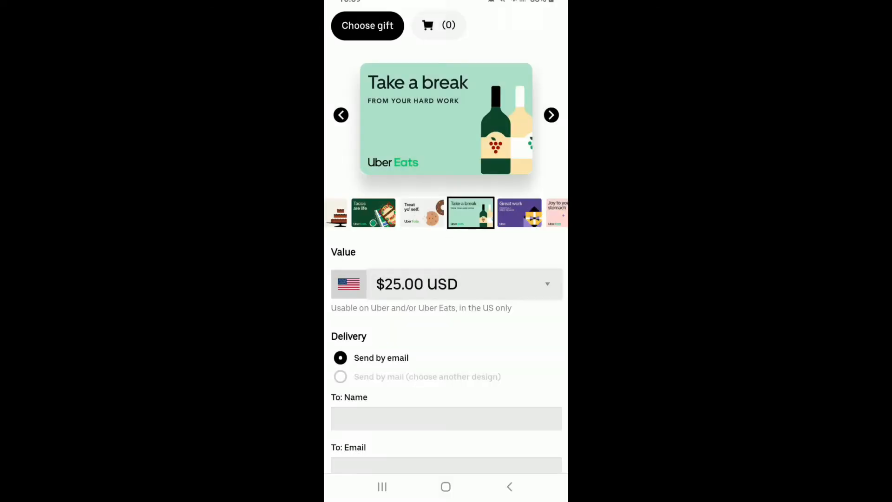
scroll(down, 3)
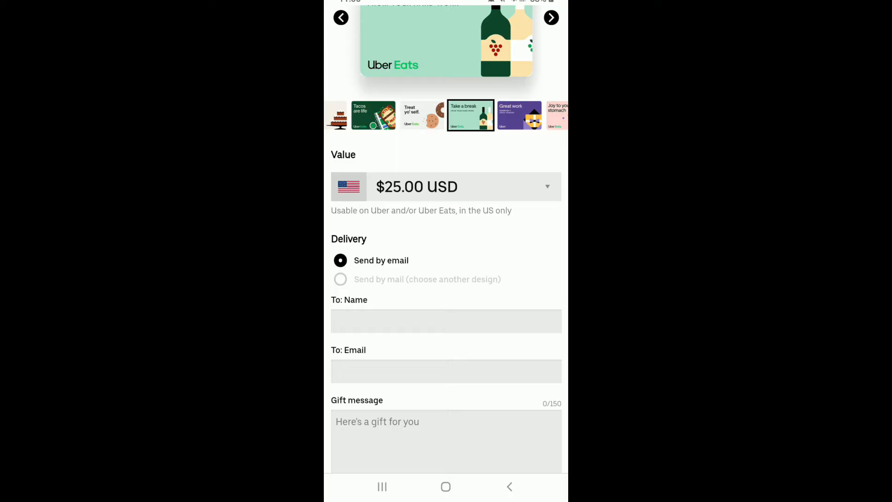
click(445, 320)
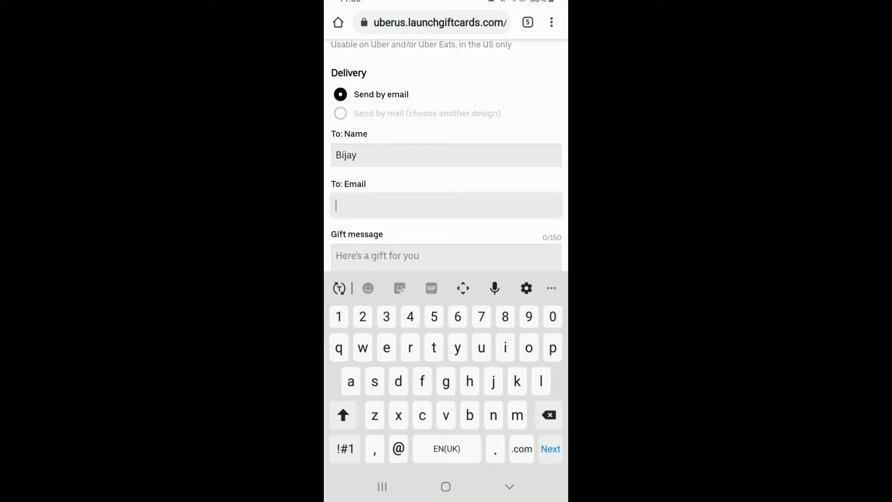
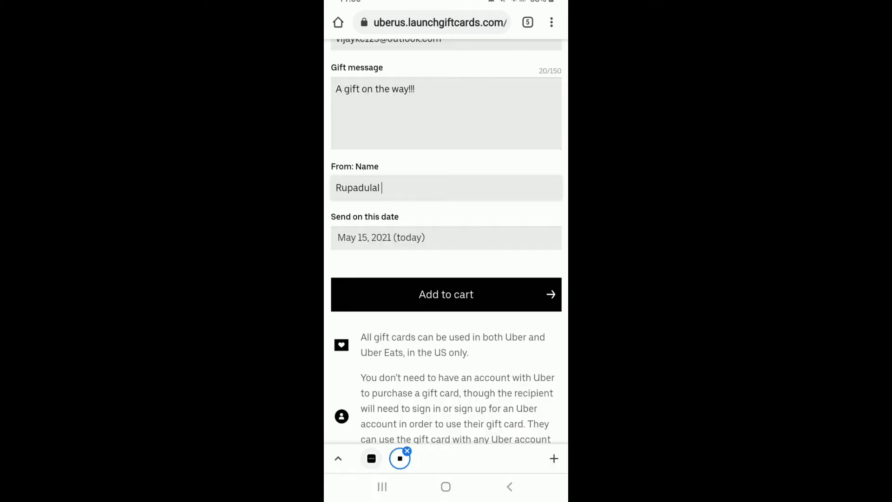
click(446, 237)
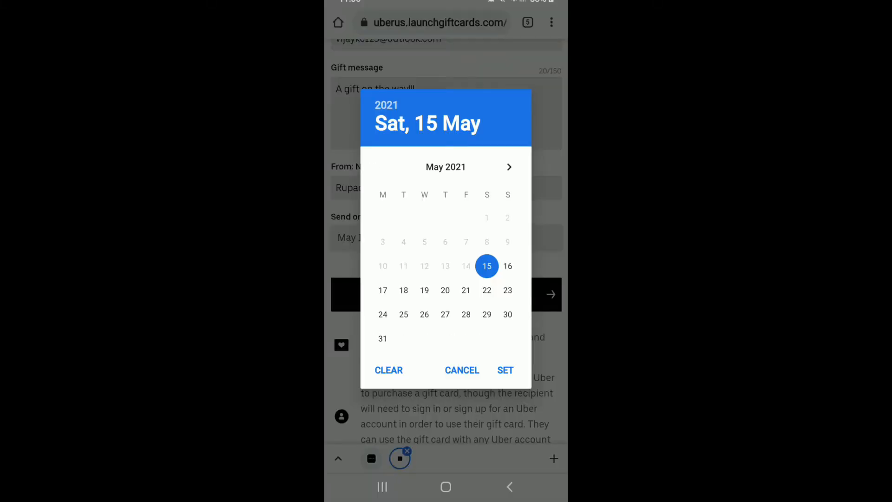
Step: Set the send date to May 16, 2021 and add the $25 card to the cart
click(507, 266)
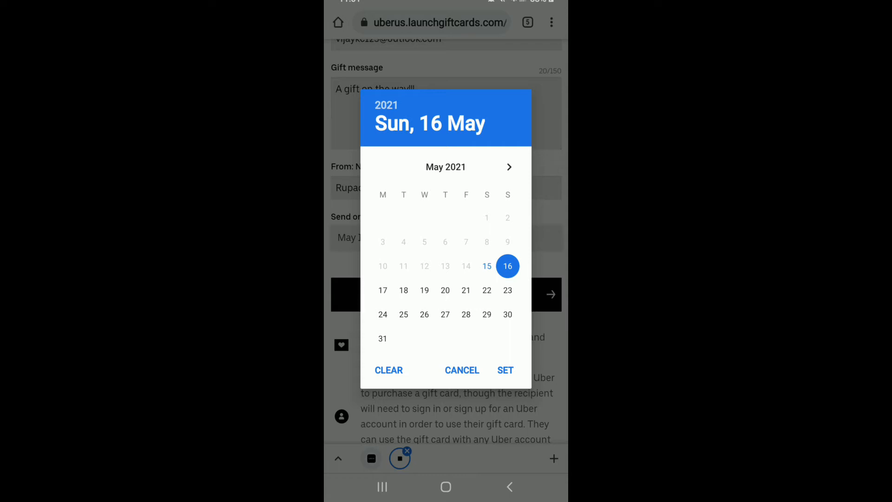
click(505, 370)
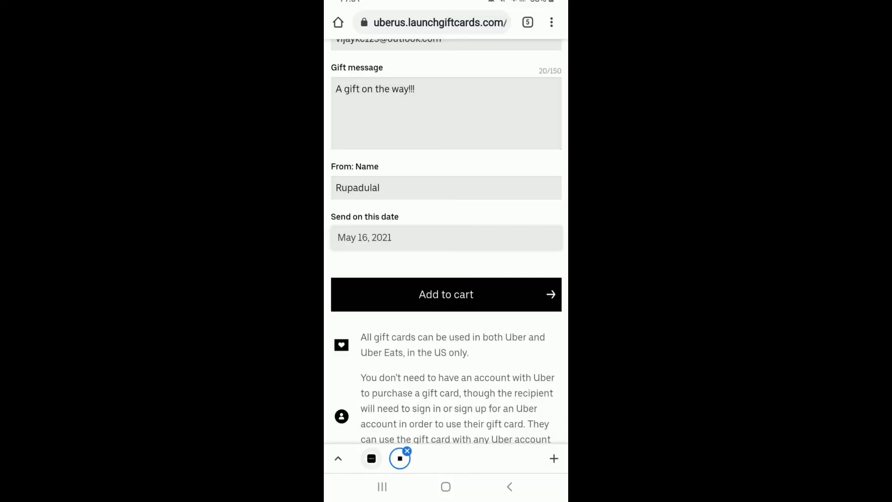
scroll(down, 3)
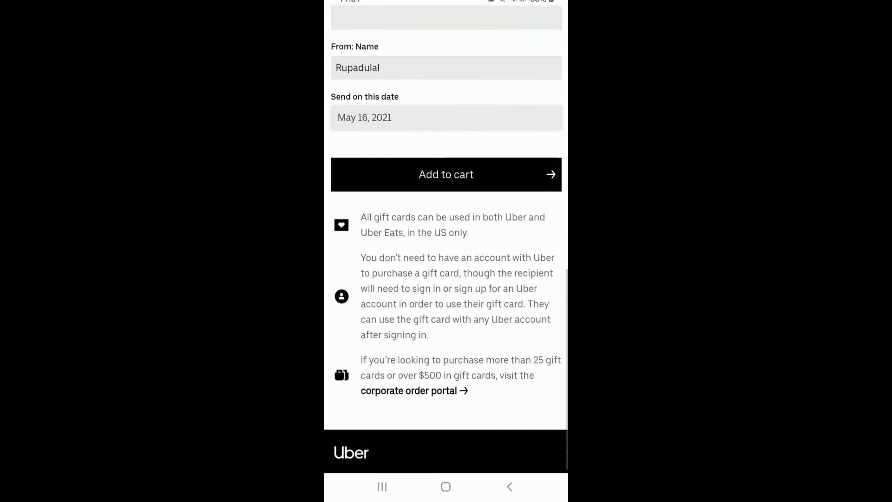
click(446, 175)
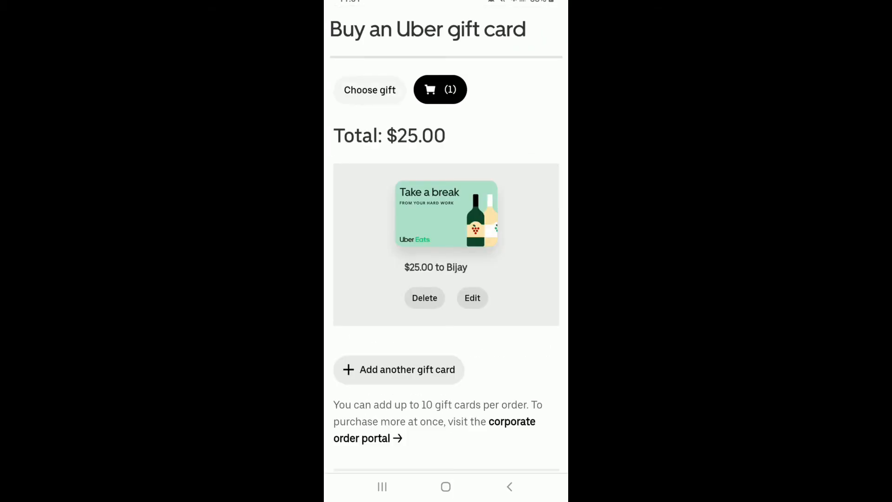
Step: Scroll the cart and proceed to the billing and card details checkout form
scroll(down, 3)
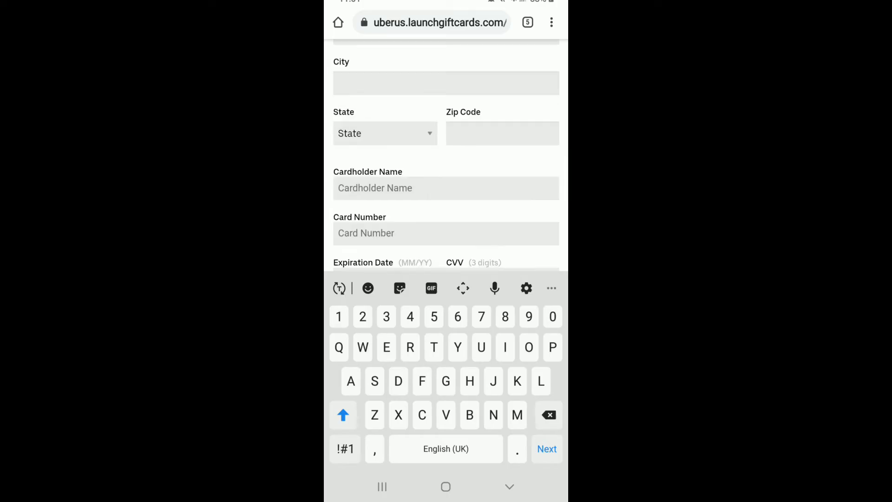
Step: Choose Arkansas as billing state, move through the card fields, and accept the Terms of Use
click(502, 133)
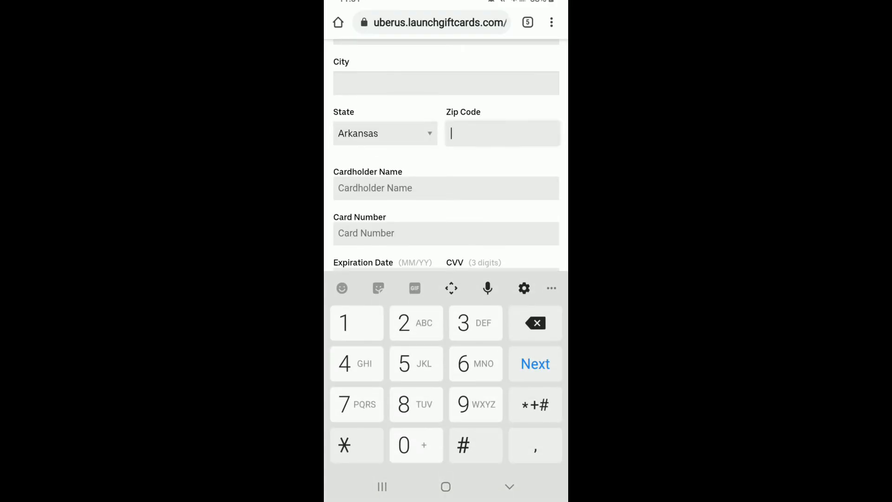
scroll(down, 3)
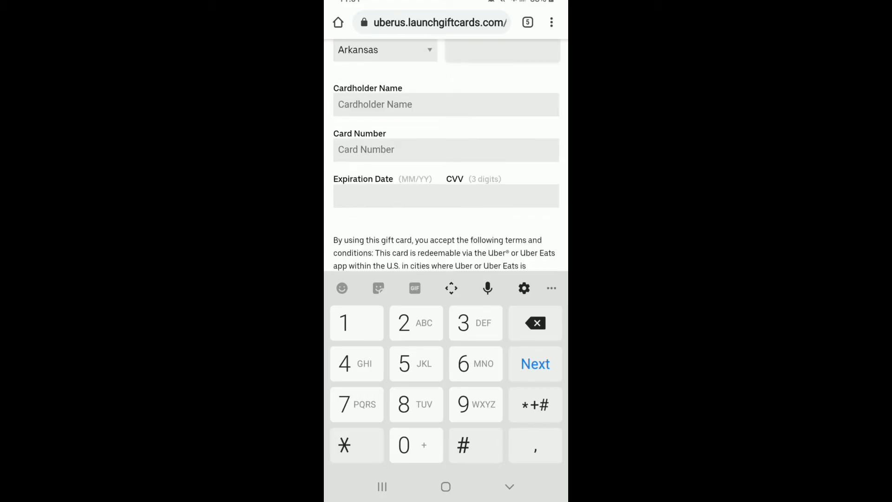
click(502, 50)
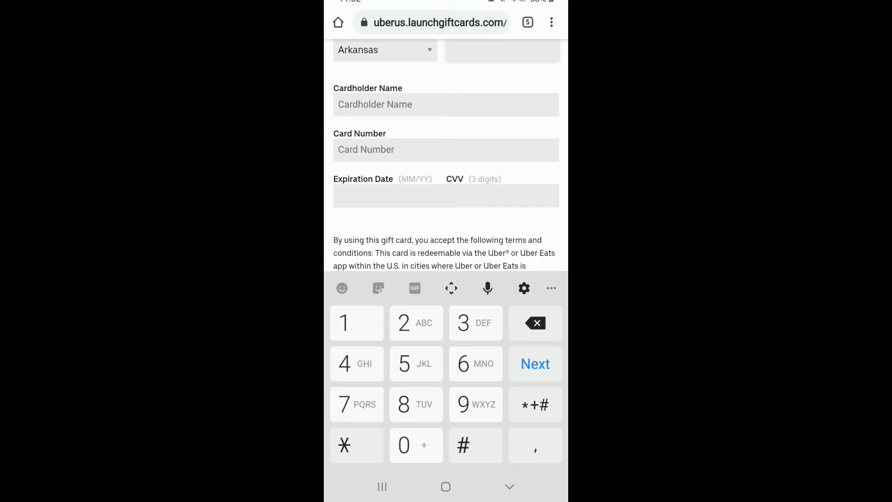
scroll(down, 3)
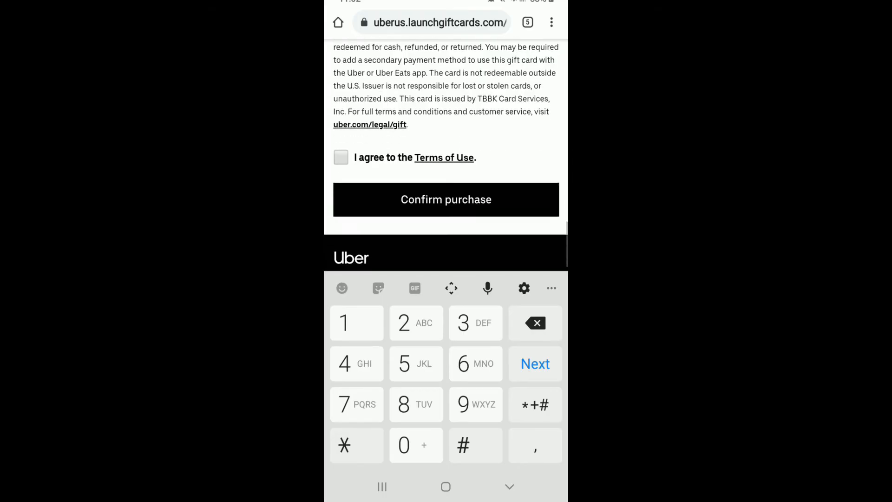
click(340, 157)
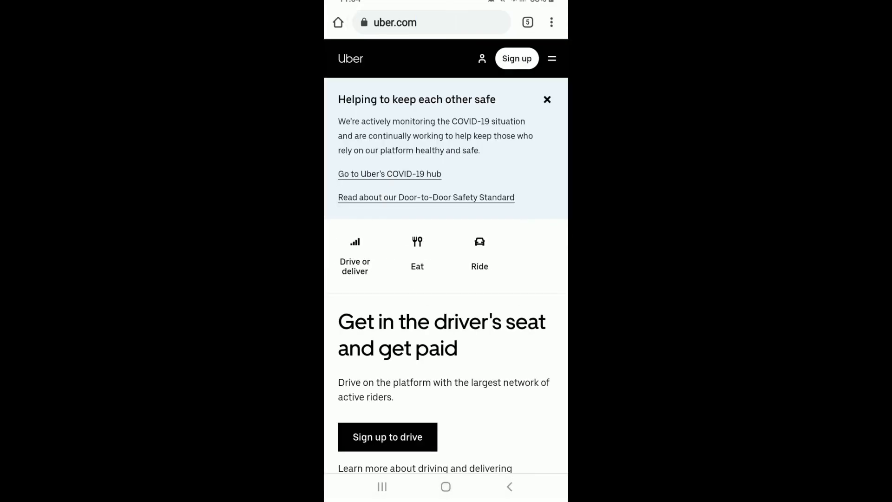
Step: From the account menu open Wallet and bring up Add Payment Method
click(479, 253)
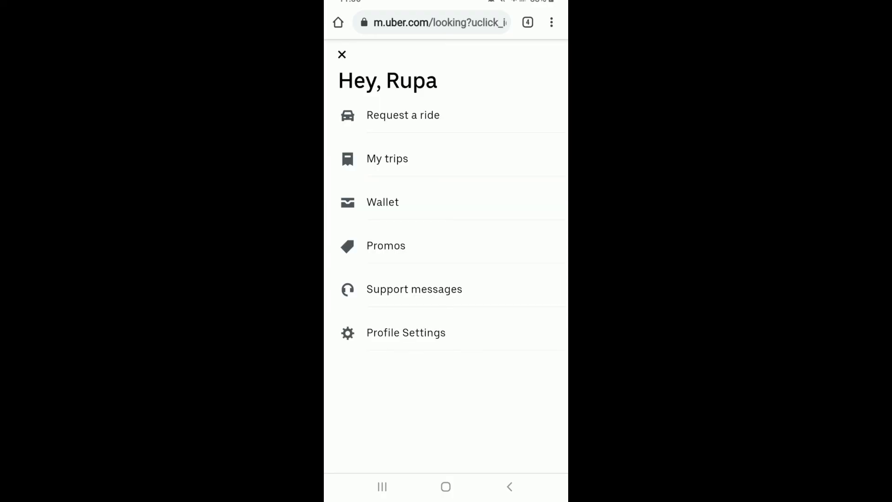
click(383, 202)
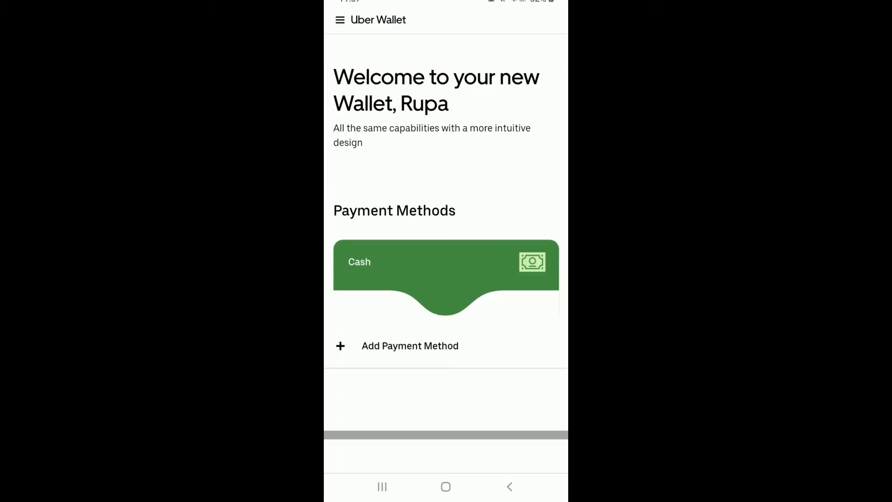
click(410, 345)
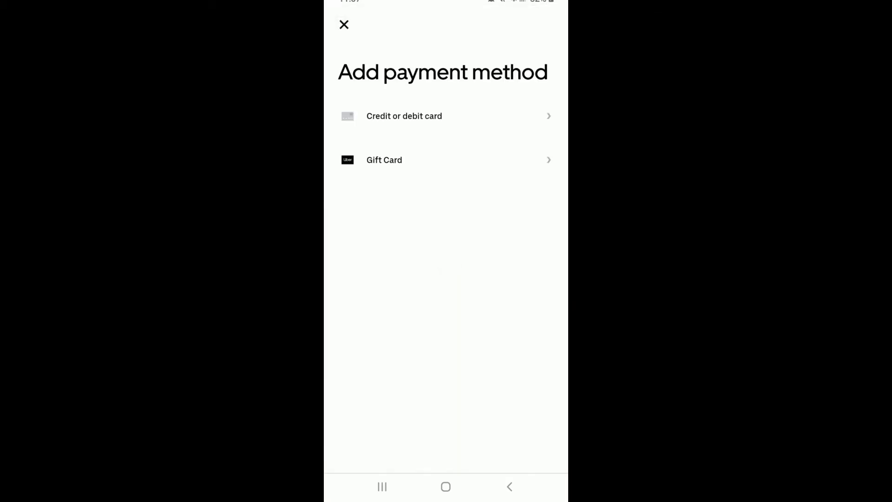
Step: Choose Gift Card as the payment method and select the code entry field
click(384, 160)
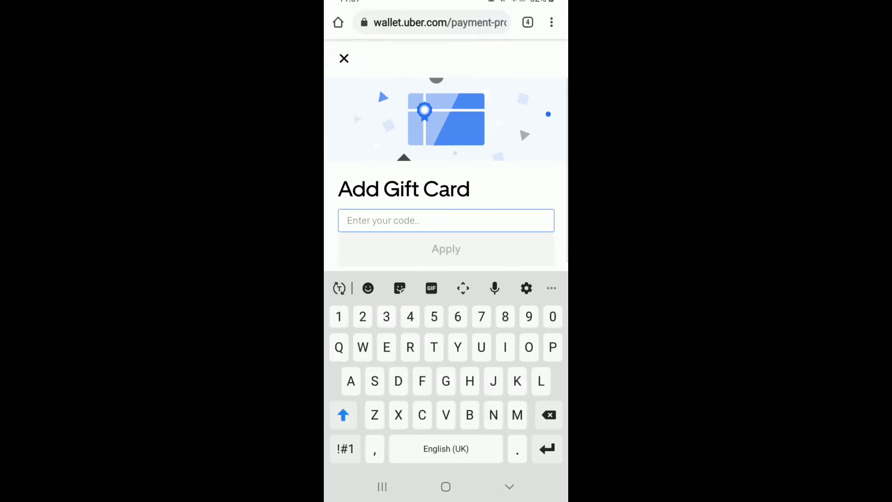
click(446, 220)
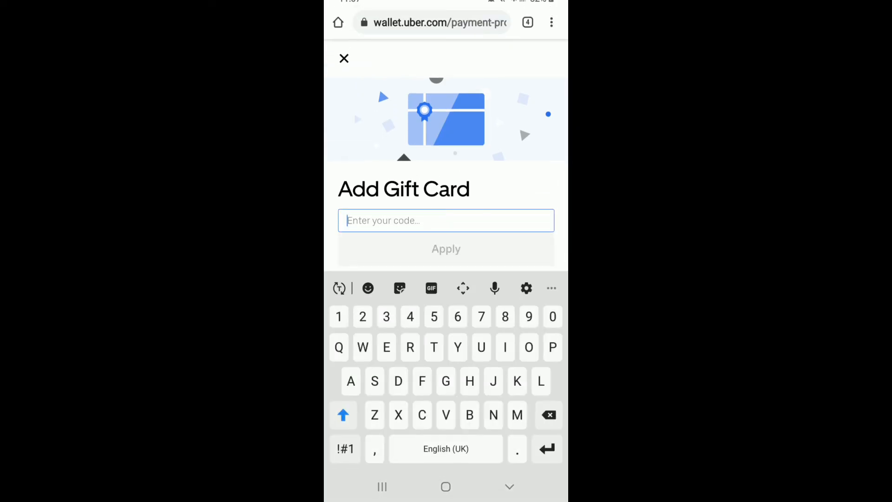